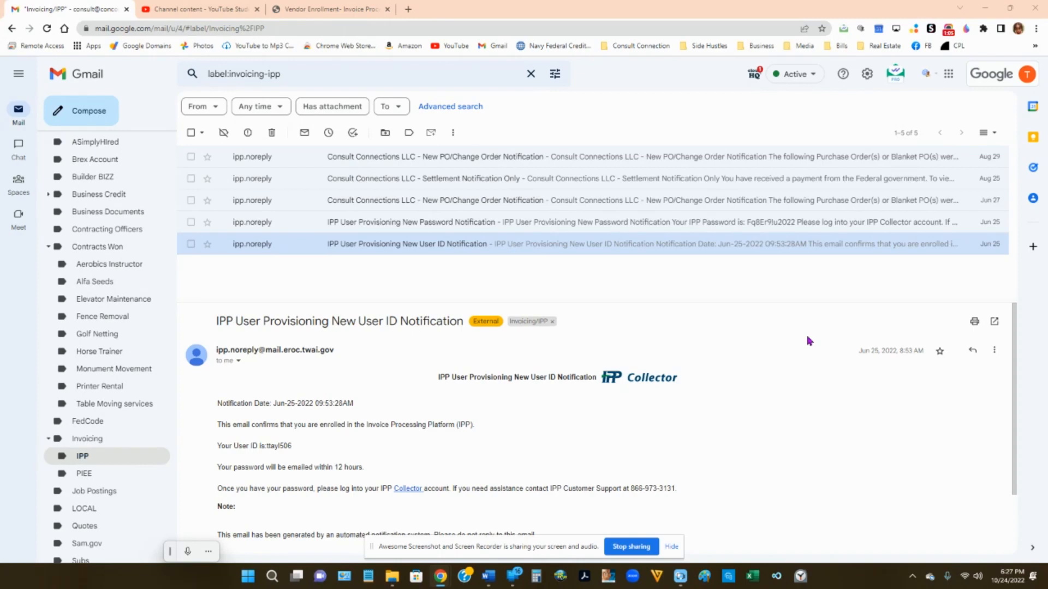
{"action": "mouse_move", "coordinate": [818, 419]}
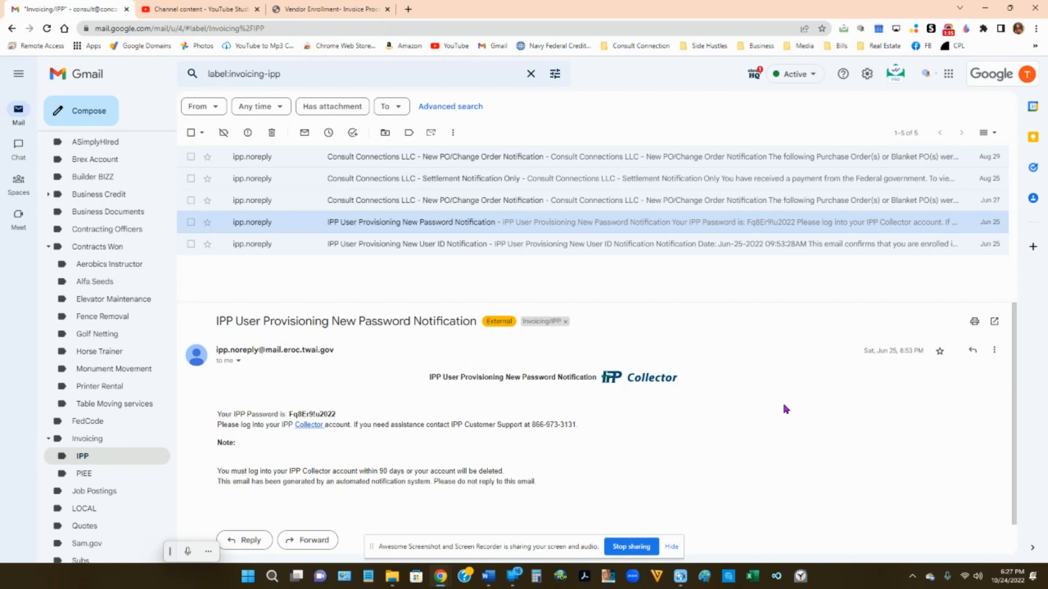
Follow the Collector link in the New Password Notification email to the IPP login site.
{"action": "left_click", "coordinate": [308, 424]}
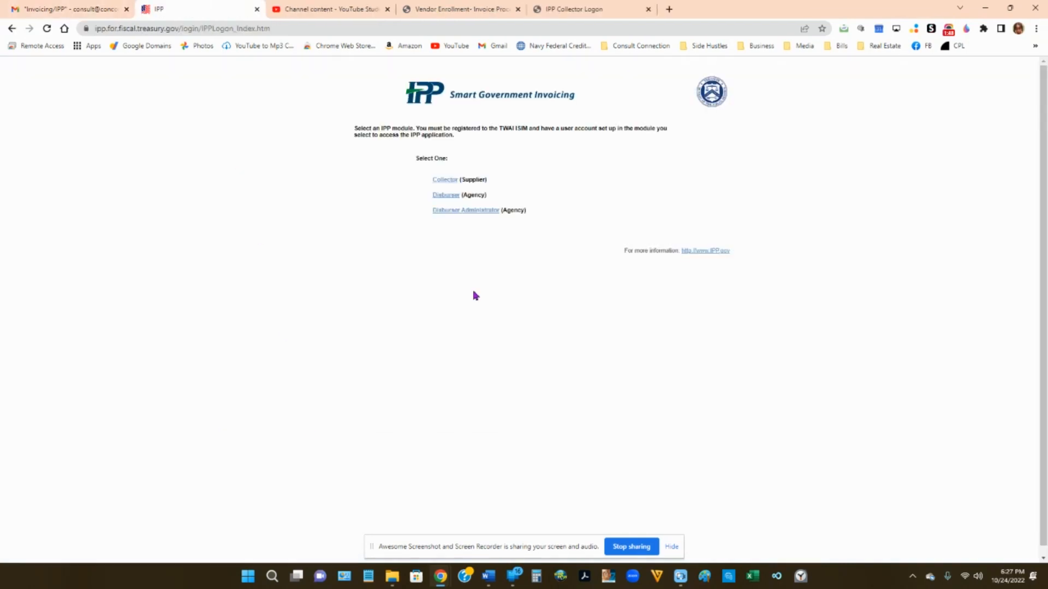
{"action": "mouse_move", "coordinate": [360, 147]}
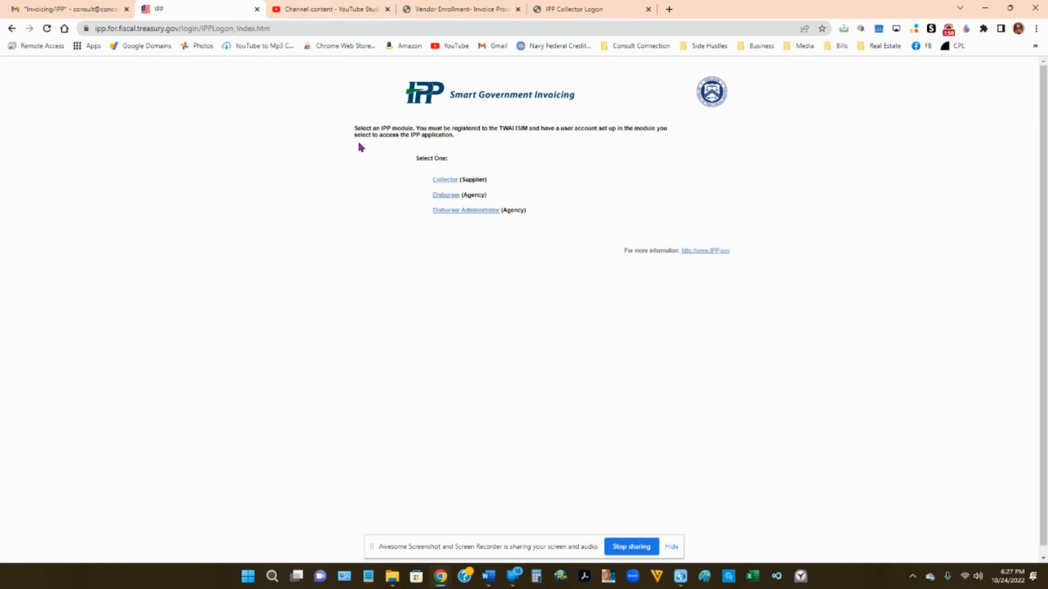
{"action": "mouse_move", "coordinate": [422, 143]}
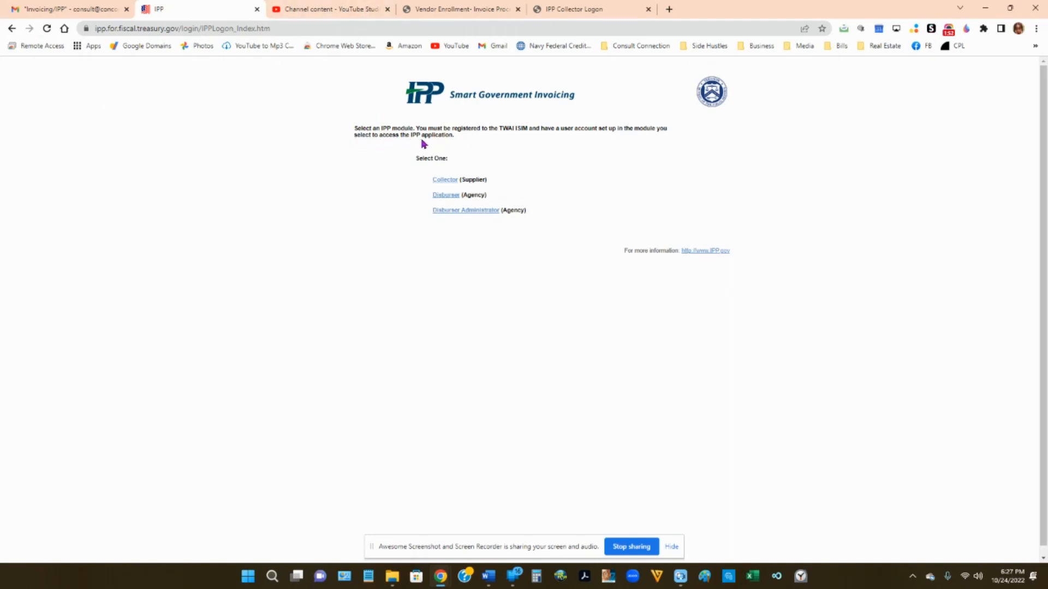
{"action": "mouse_move", "coordinate": [644, 174]}
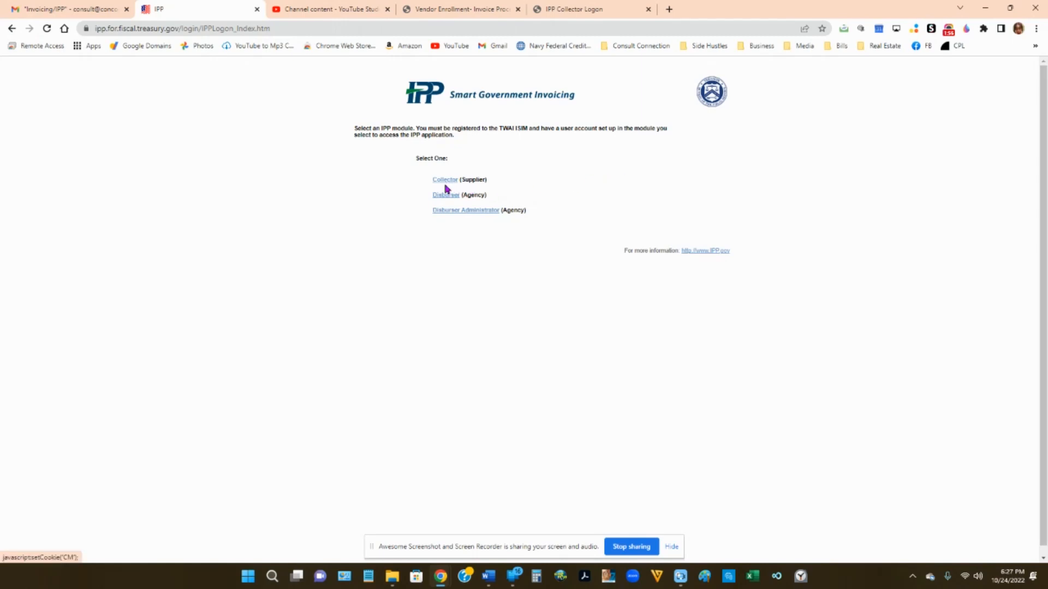
Choose the Collector (Supplier) module on the IPP module selection page.
{"action": "left_click", "coordinate": [445, 194]}
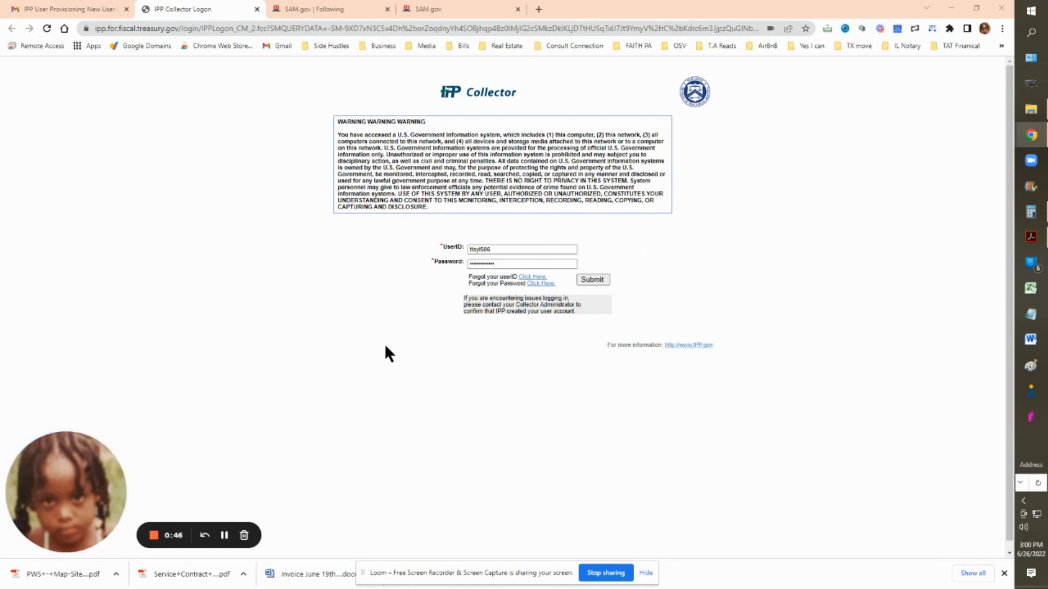
{"action": "mouse_move", "coordinate": [371, 362]}
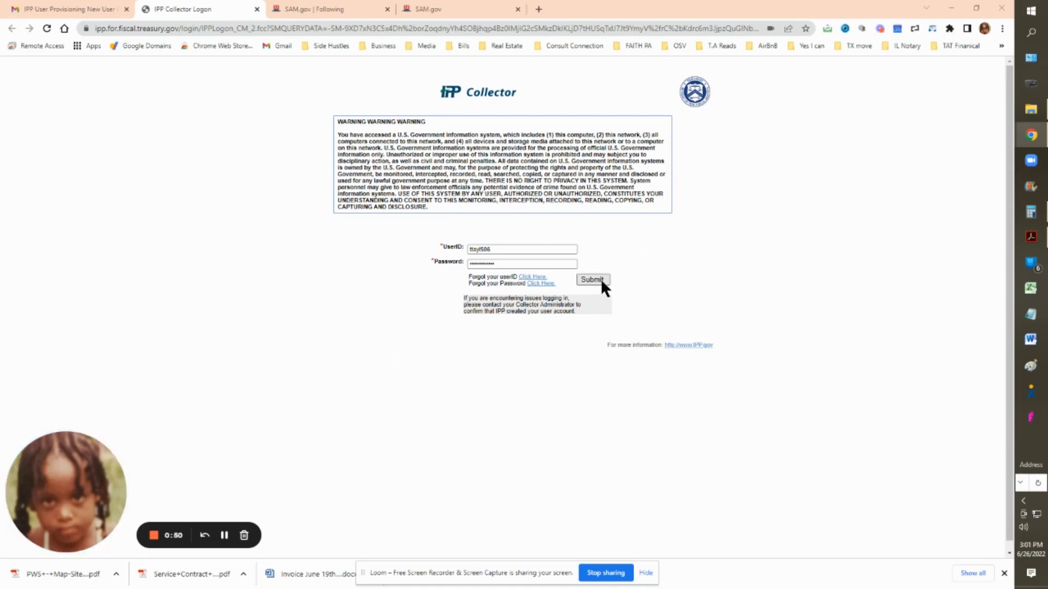
Submit the user ID and temporary password on the Collector logon page.
{"action": "left_click", "coordinate": [591, 280]}
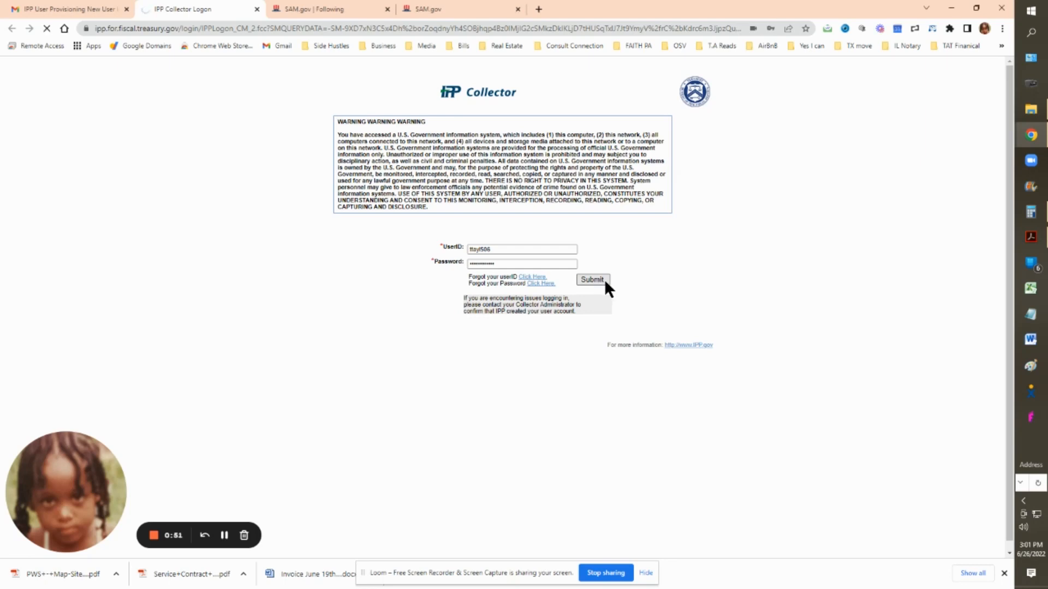
{"action": "left_click", "coordinate": [591, 279]}
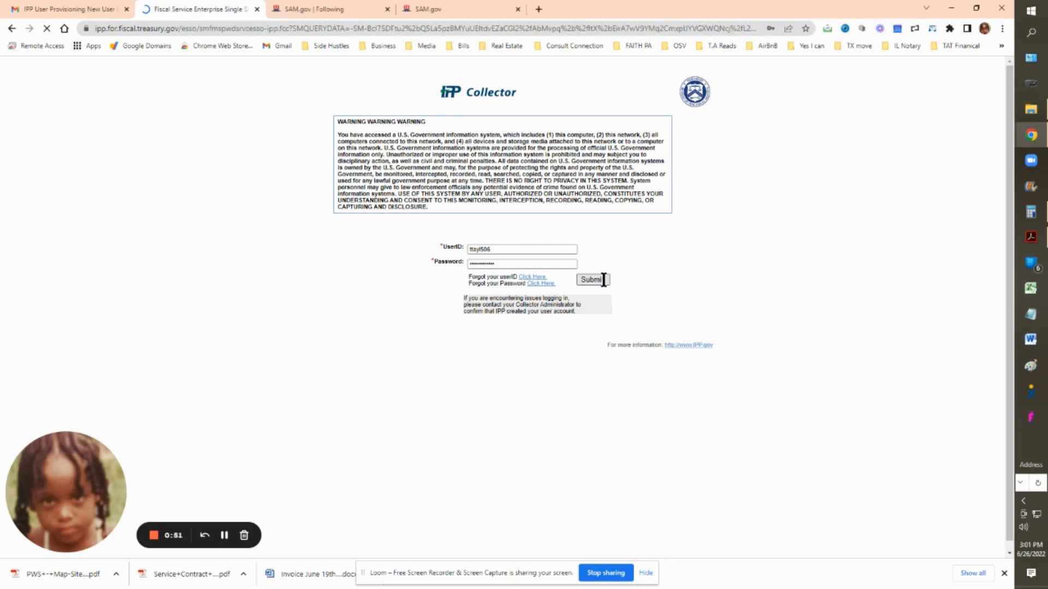
{"action": "left_click", "coordinate": [591, 280]}
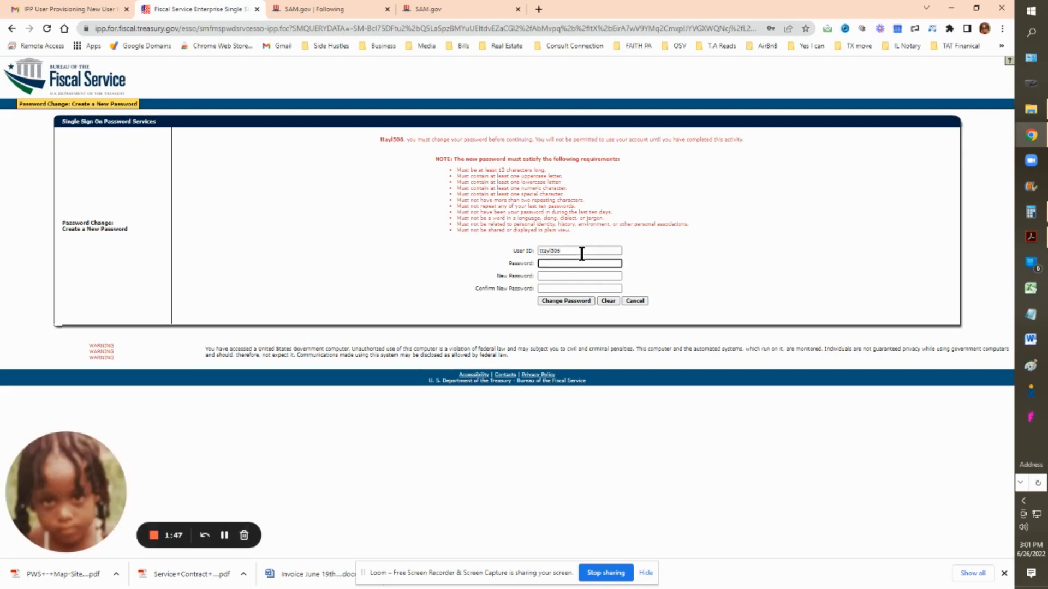
{"action": "mouse_move", "coordinate": [400, 151]}
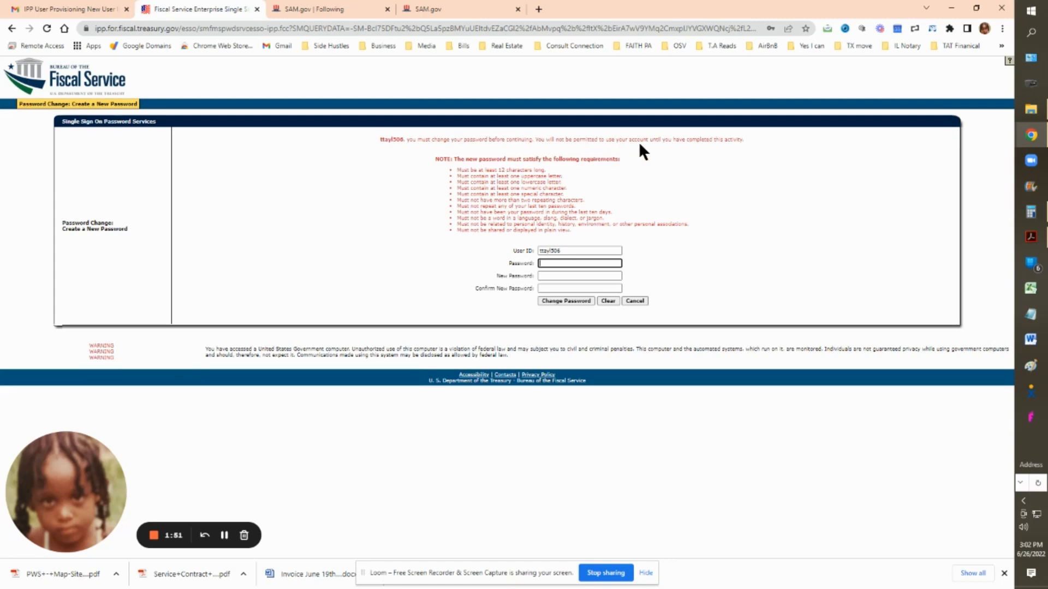
{"action": "mouse_move", "coordinate": [796, 257]}
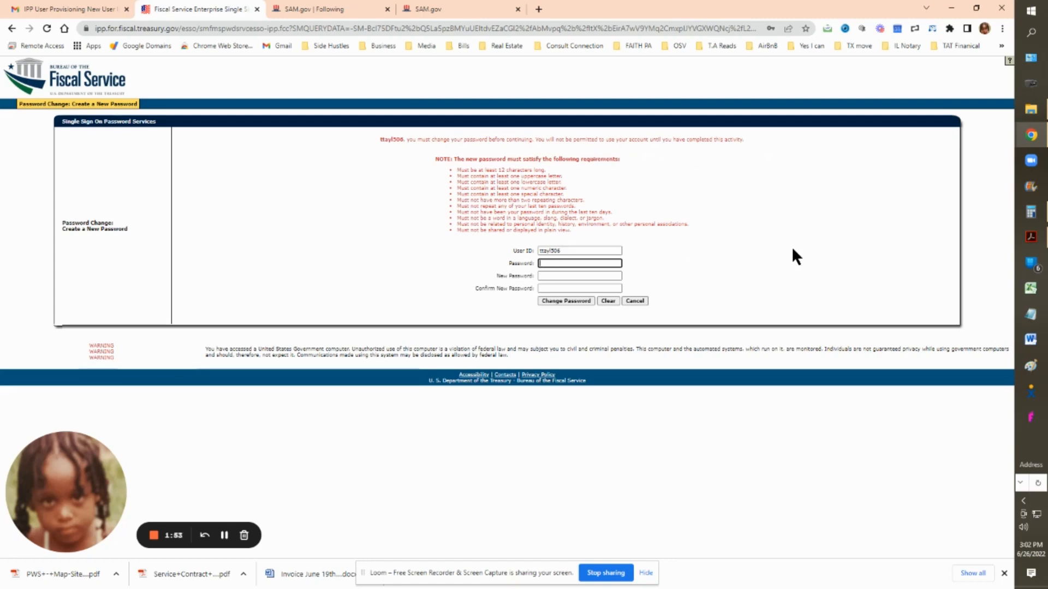
{"action": "mouse_move", "coordinate": [314, 9]}
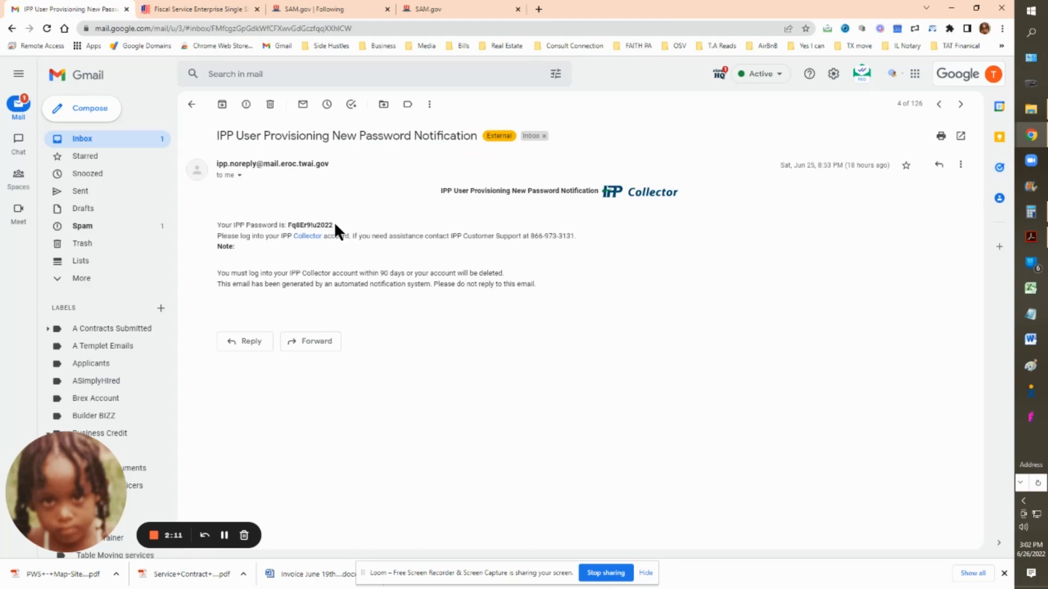
Paste the temporary password from Gmail, enter the new password twice and change it.
{"action": "double_click", "coordinate": [308, 225]}
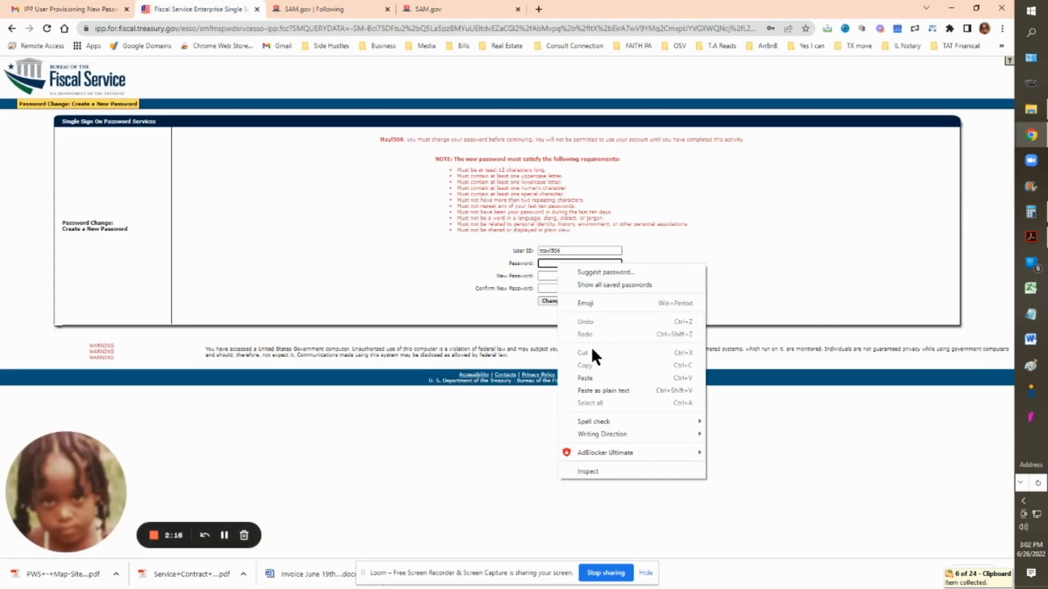
{"action": "left_click", "coordinate": [585, 377]}
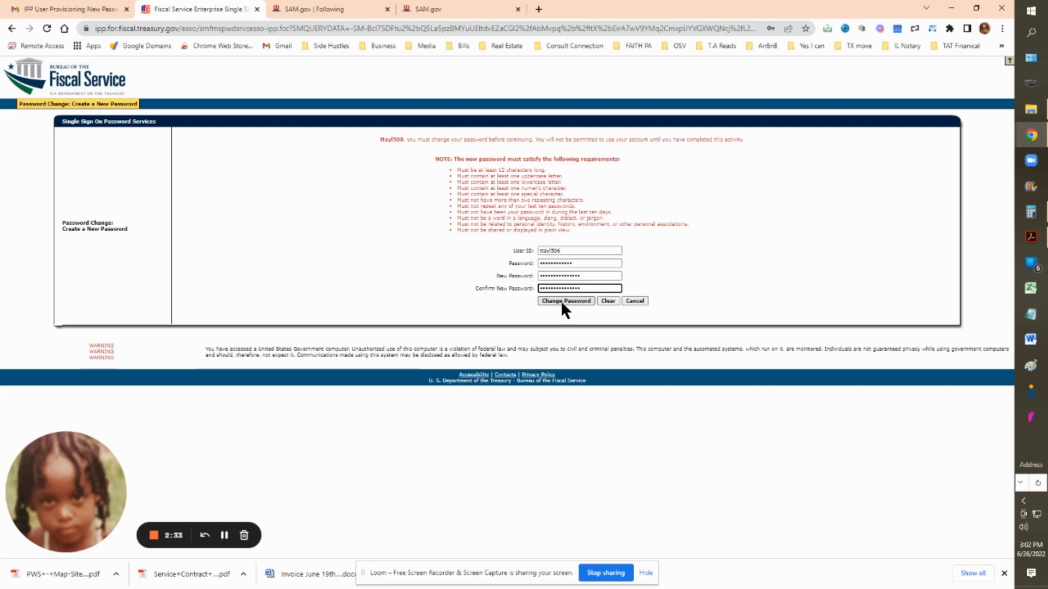
{"action": "left_click", "coordinate": [564, 301]}
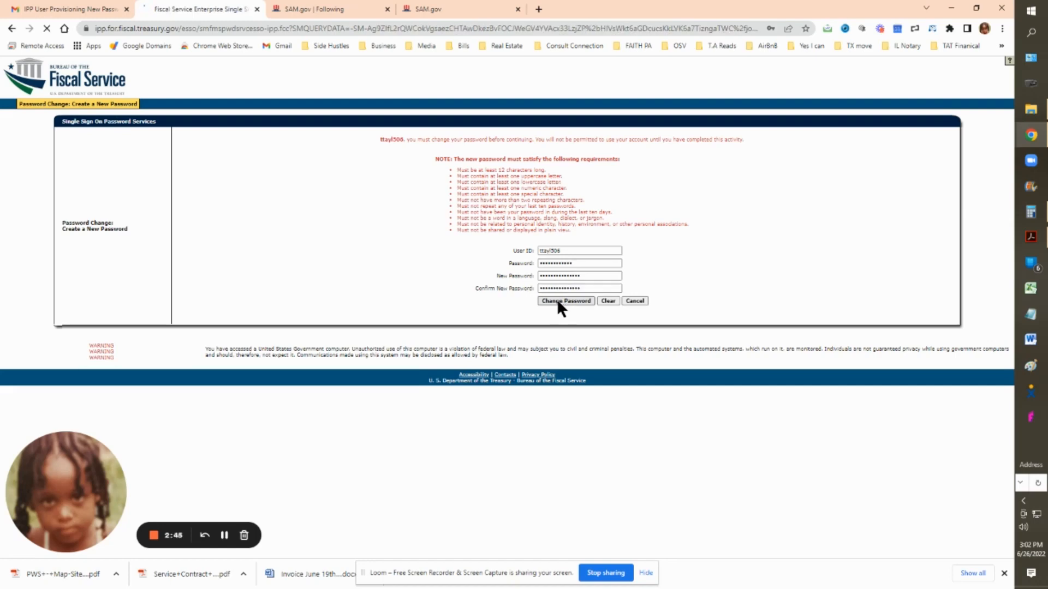
{"action": "left_click", "coordinate": [565, 301]}
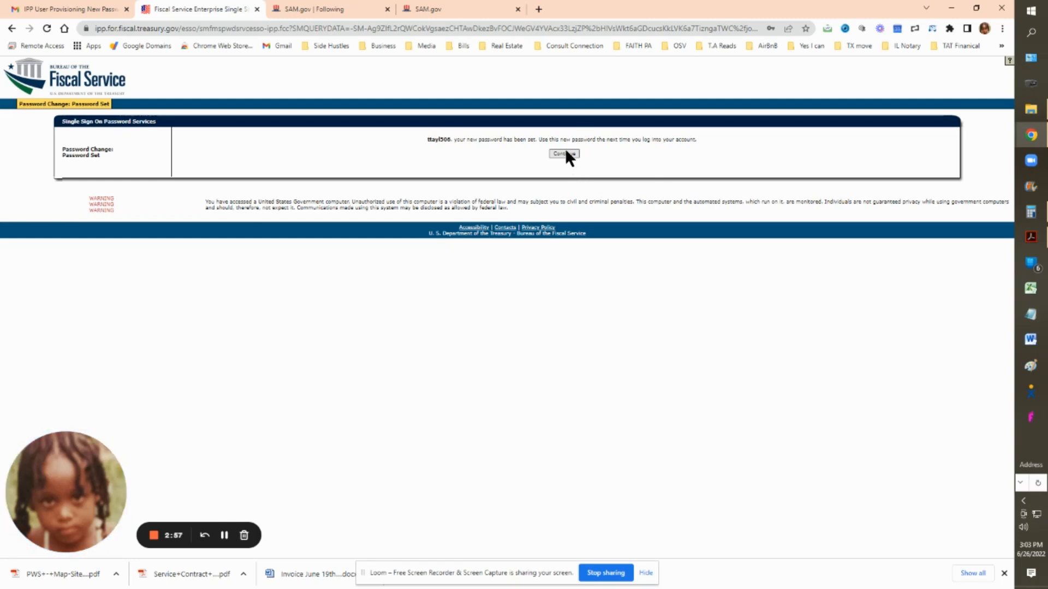
Continue past the password confirmation and accept the Vendor Participation and Rules of Behavior Agreement.
{"action": "left_click", "coordinate": [563, 154]}
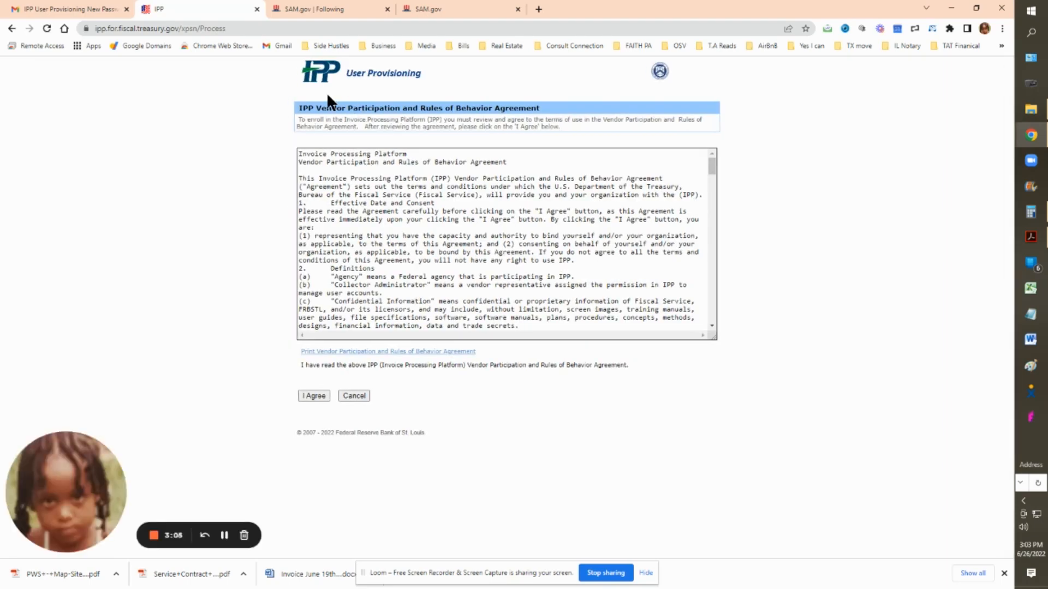
{"action": "mouse_move", "coordinate": [407, 124]}
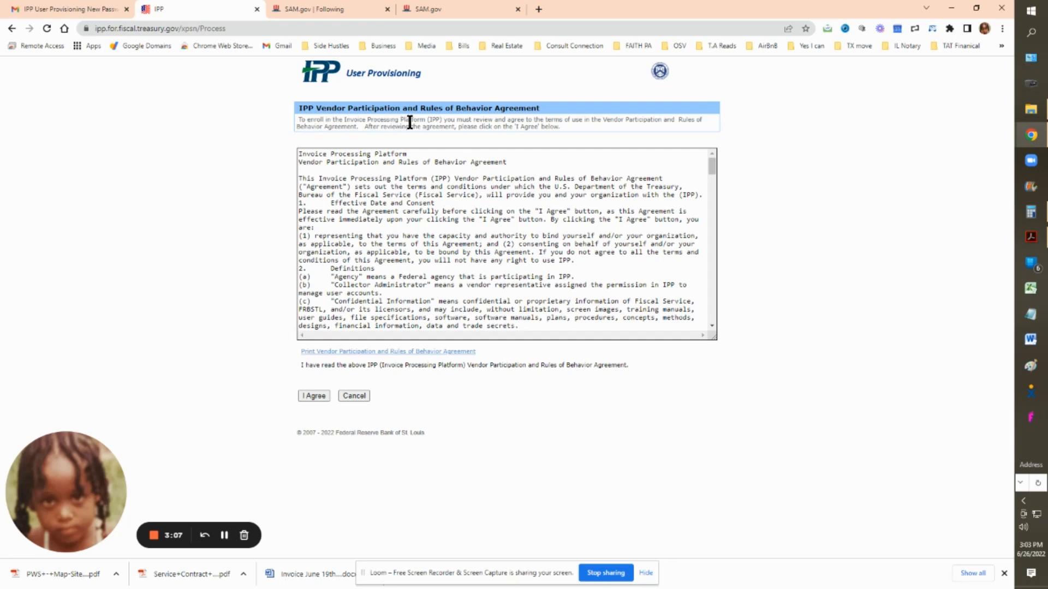
{"action": "mouse_move", "coordinate": [361, 224]}
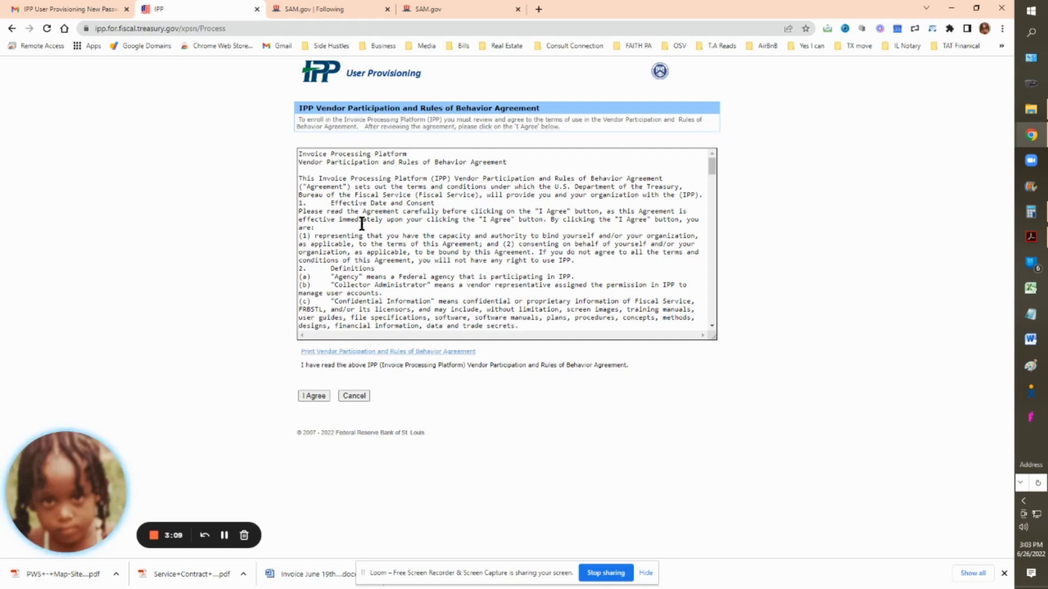
{"action": "left_click", "coordinate": [314, 395]}
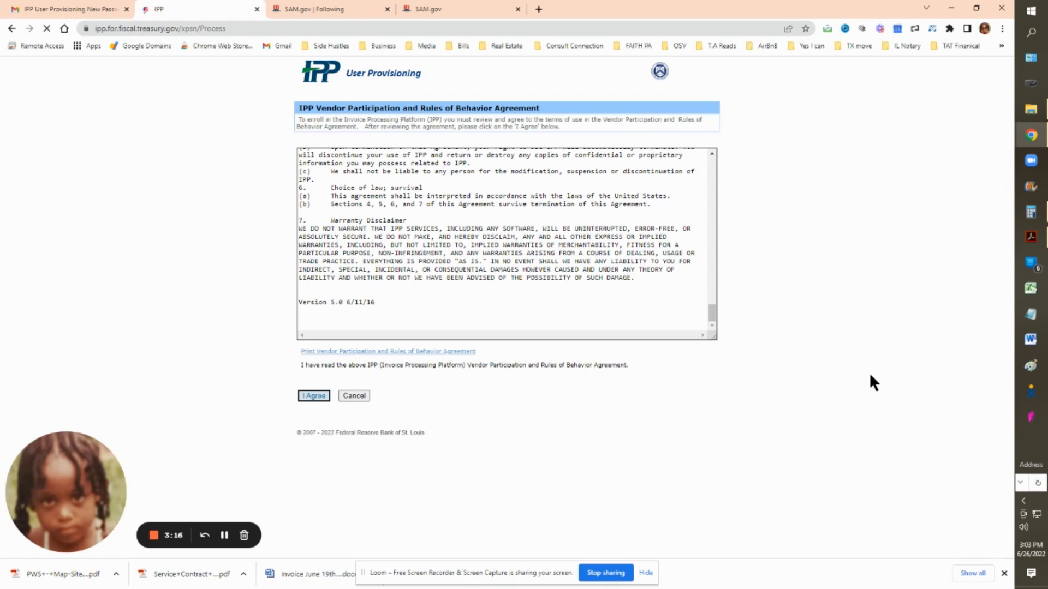
{"action": "left_click", "coordinate": [313, 396]}
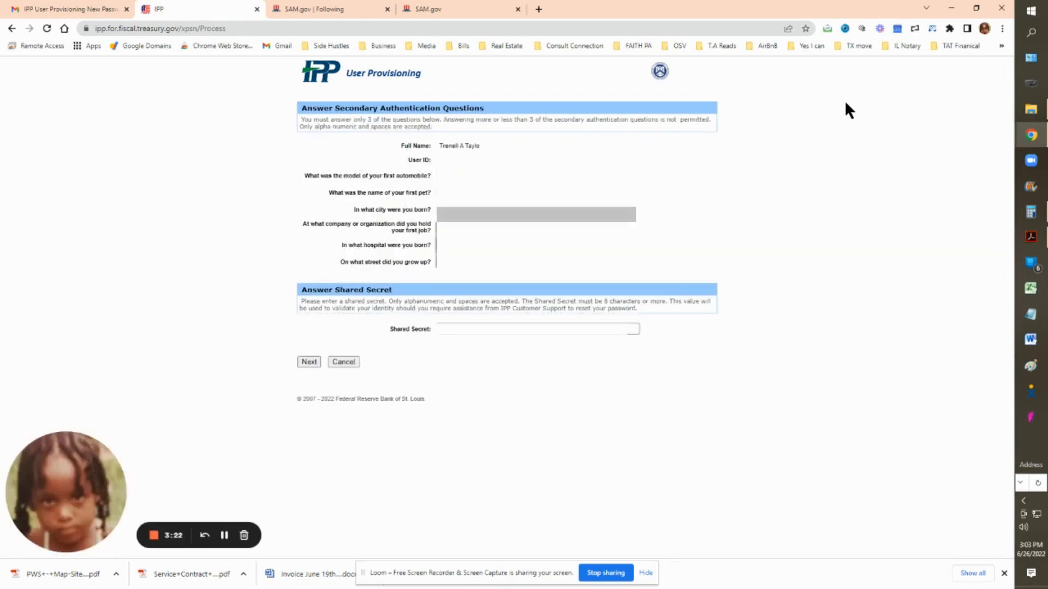
{"action": "mouse_move", "coordinate": [280, 92]}
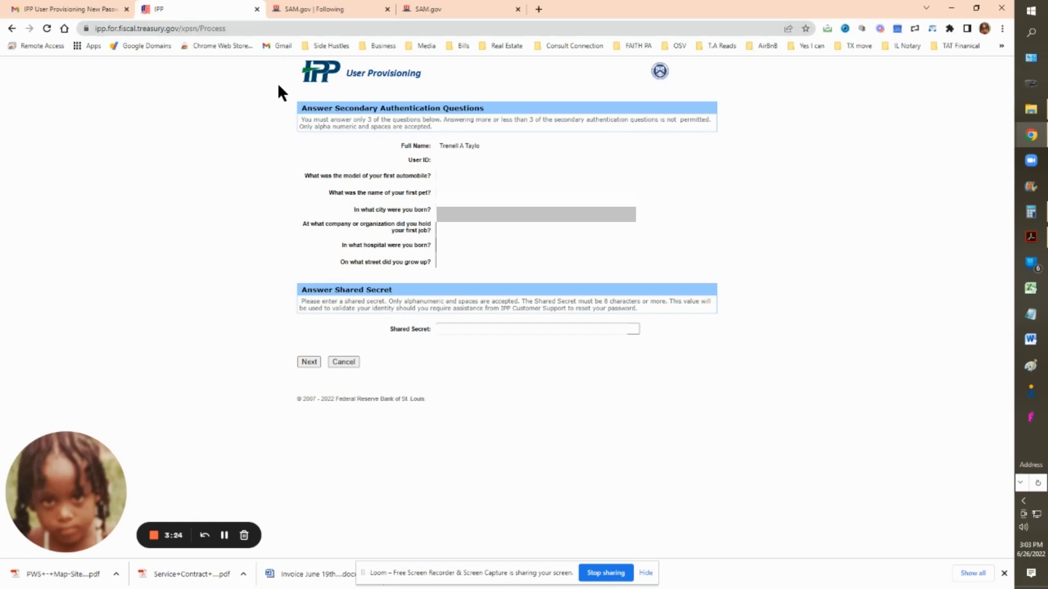
{"action": "mouse_move", "coordinate": [340, 120]}
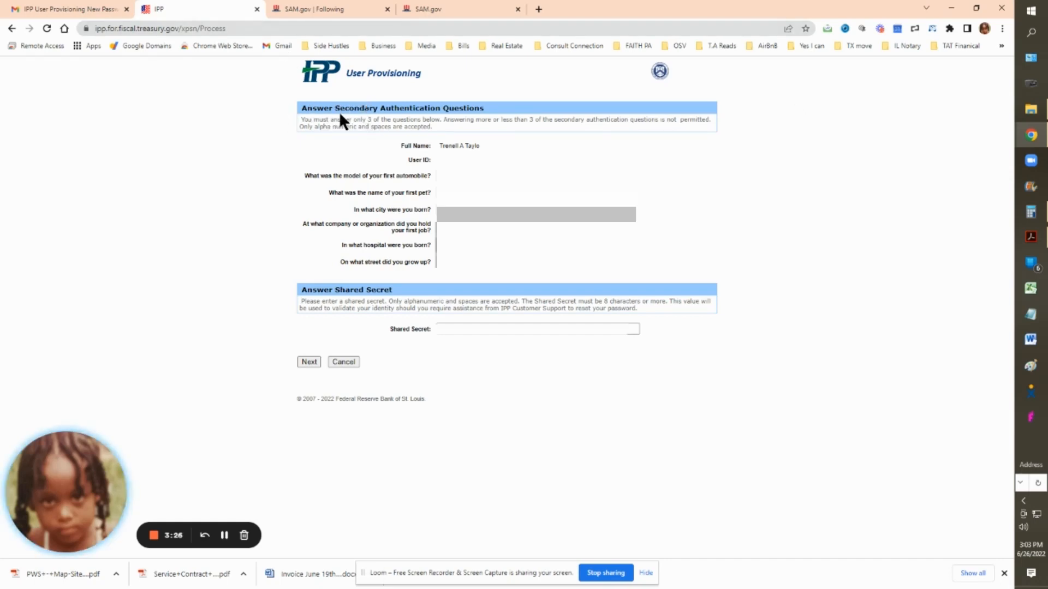
{"action": "mouse_move", "coordinate": [634, 145]}
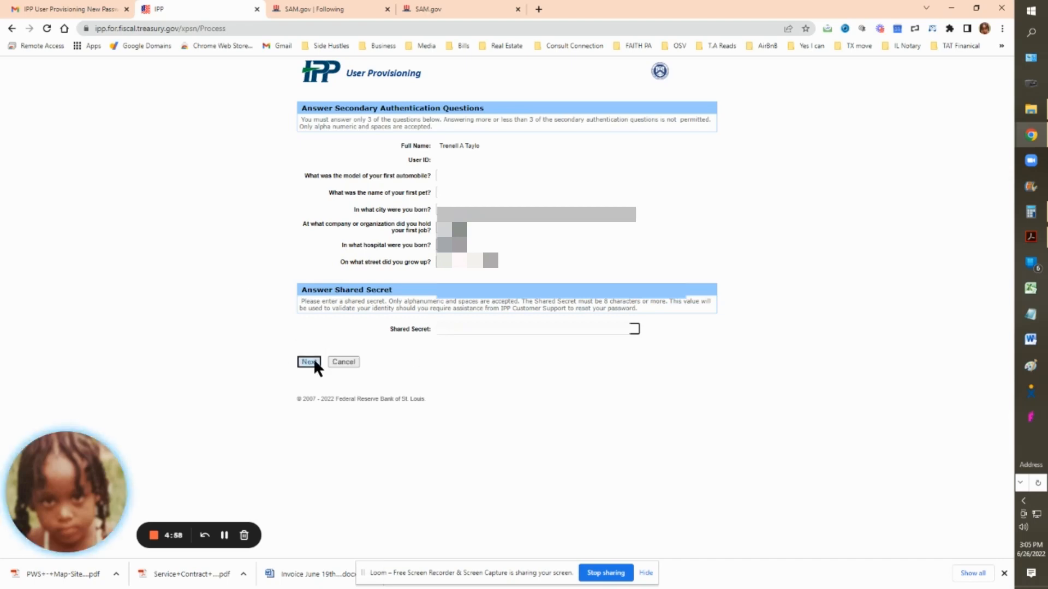
Submit the security question answers and shared secret, getting the three-questions error.
{"action": "left_click", "coordinate": [308, 361]}
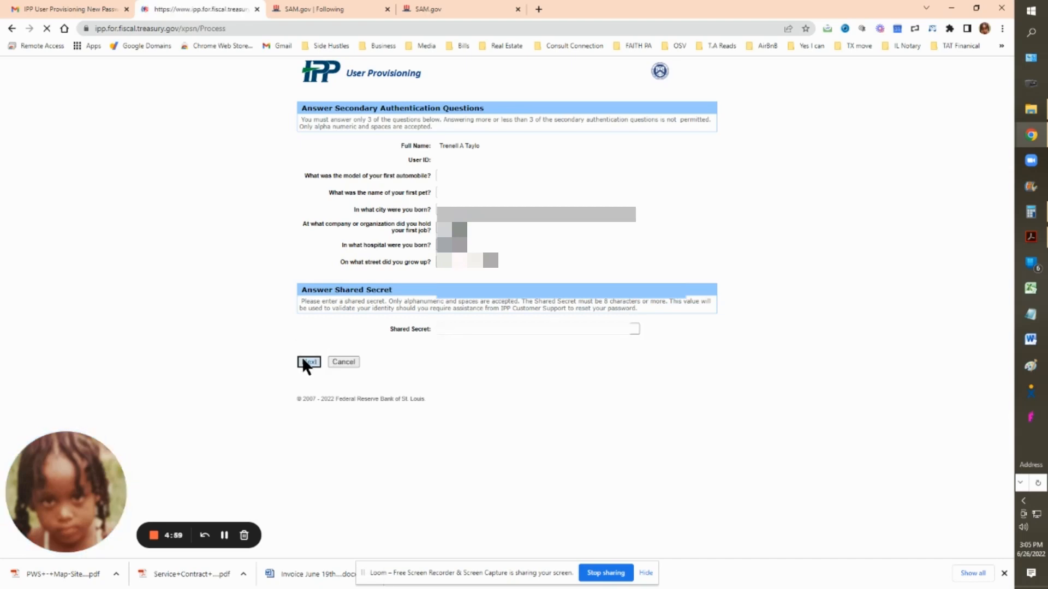
{"action": "left_click", "coordinate": [309, 361]}
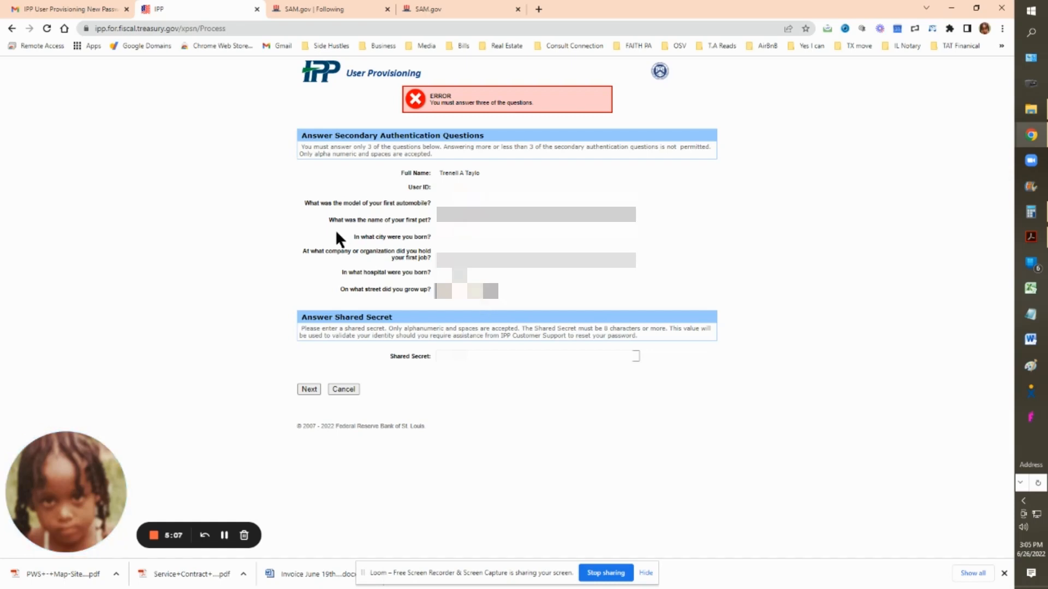
{"action": "mouse_move", "coordinate": [487, 330]}
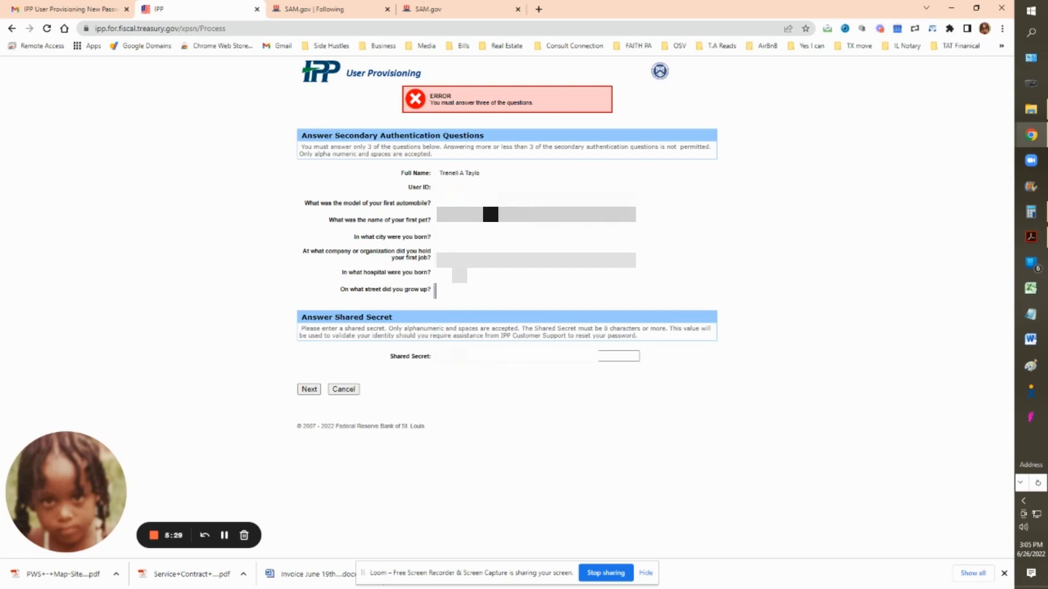
Resubmit exactly three security answers and finish on the Confirmation page.
{"action": "left_click", "coordinate": [308, 389]}
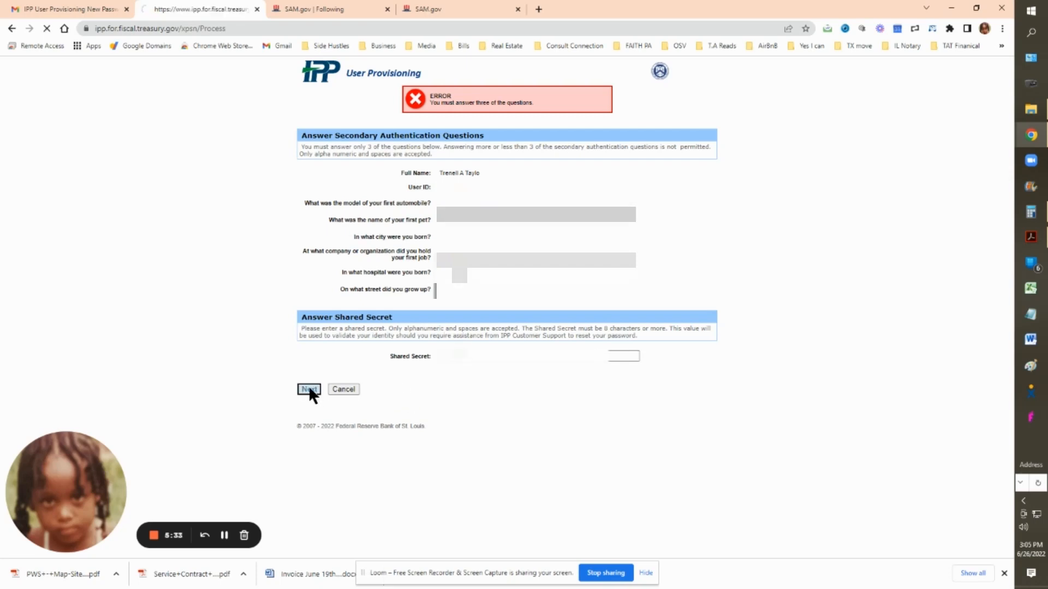
{"action": "left_click", "coordinate": [309, 390]}
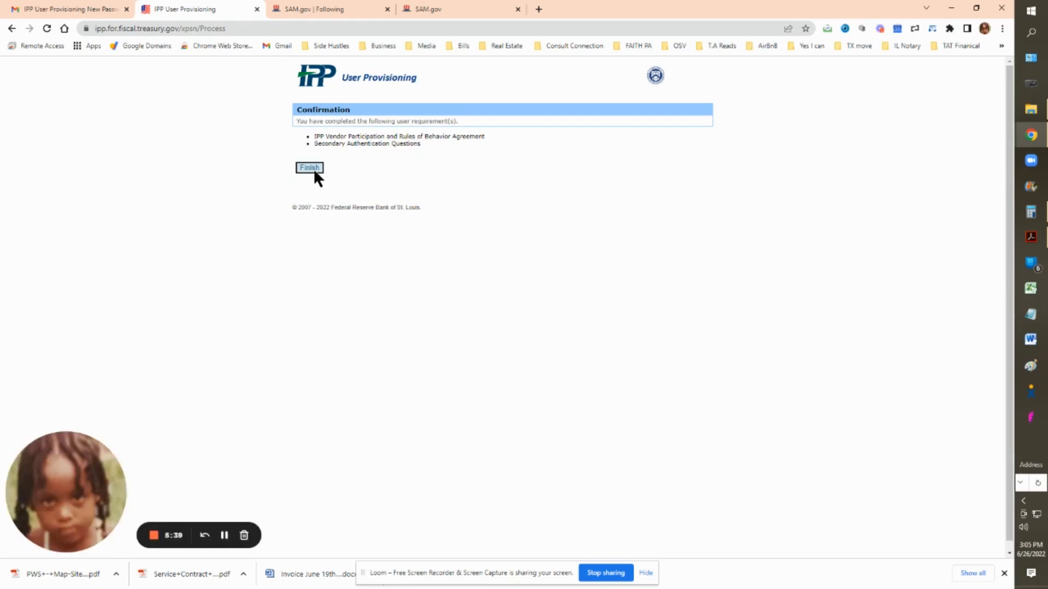
{"action": "left_click", "coordinate": [309, 168]}
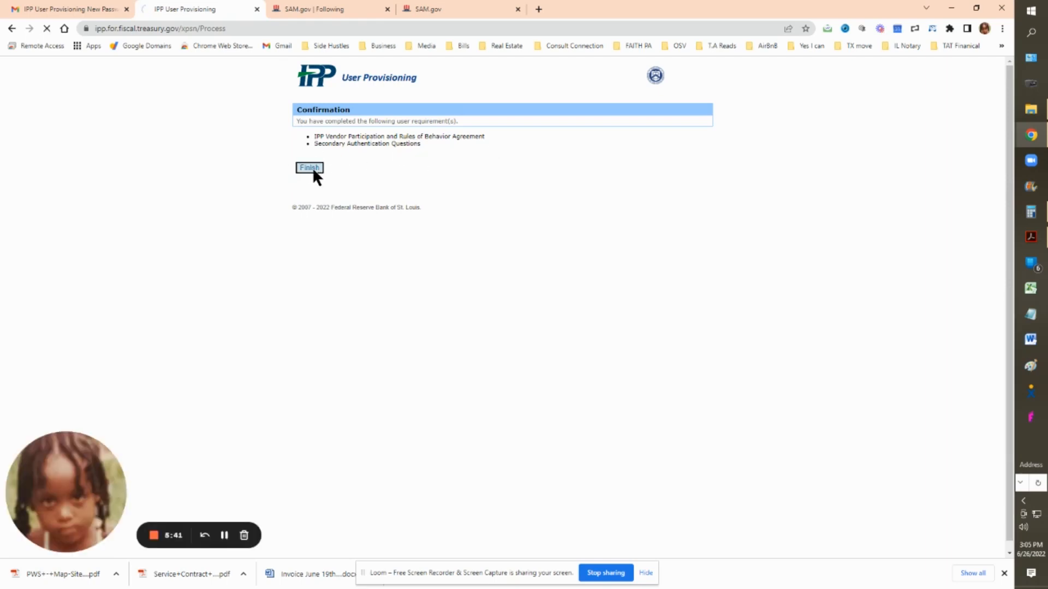
{"action": "left_click", "coordinate": [309, 169]}
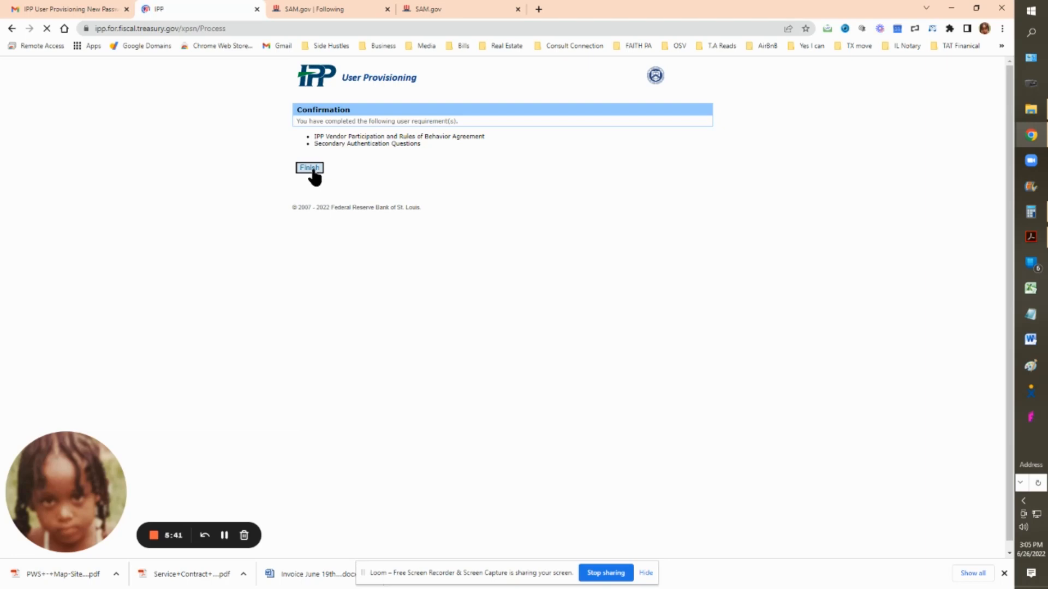
Reach the supplier home page, check Pending Approval and Pending Submission invoices, then log out.
{"action": "left_click", "coordinate": [309, 168]}
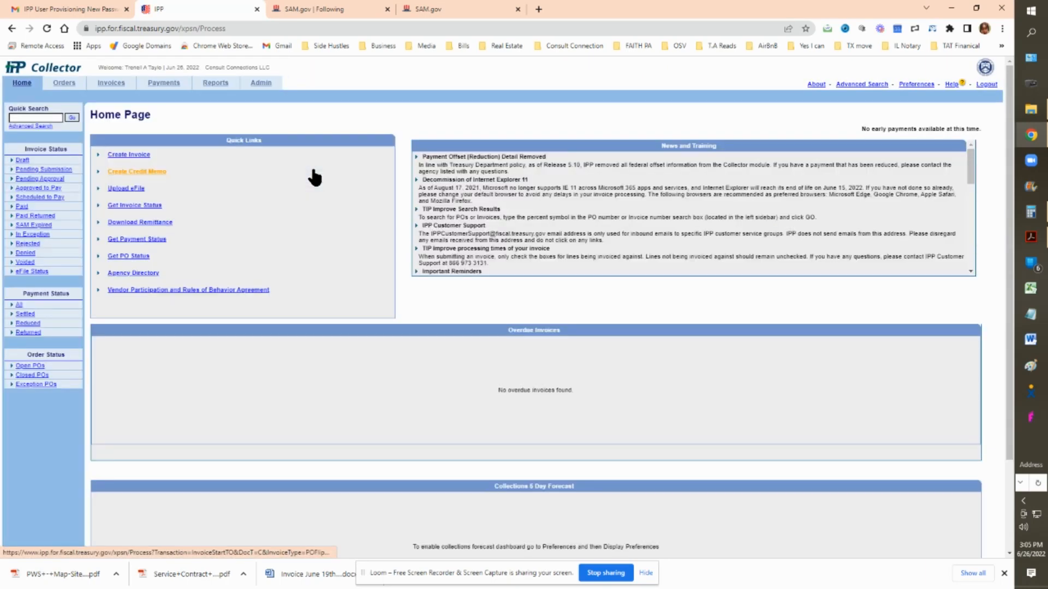
{"action": "mouse_move", "coordinate": [26, 110]}
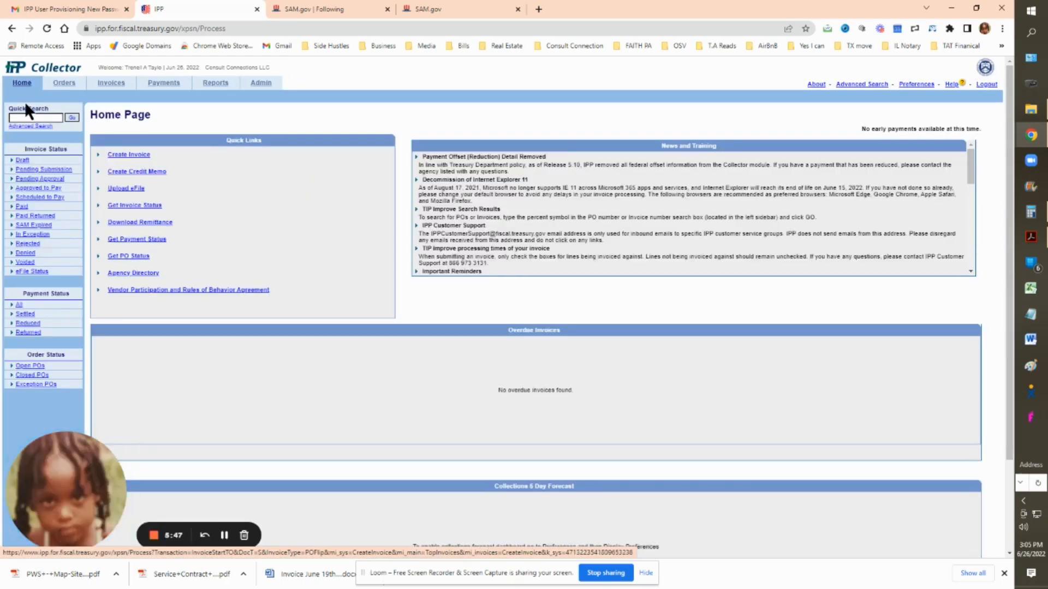
{"action": "left_click", "coordinate": [111, 82]}
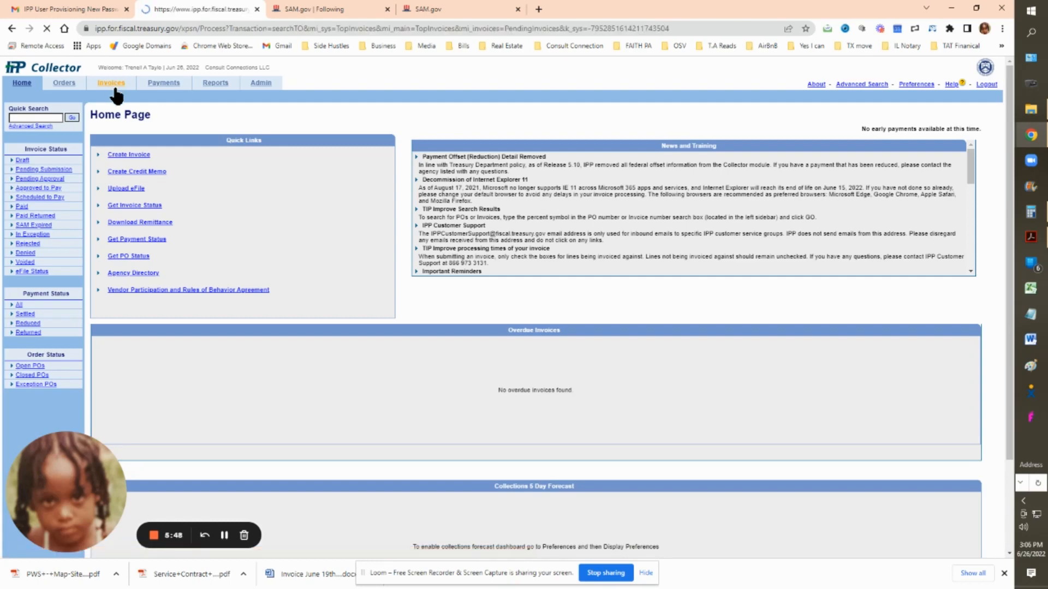
{"action": "left_click", "coordinate": [111, 82]}
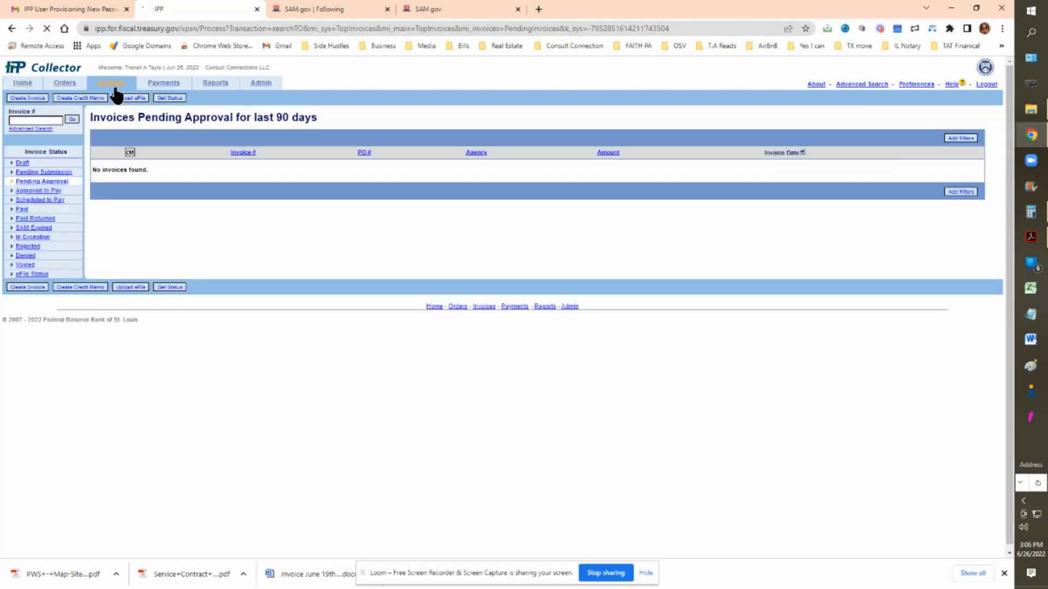
{"action": "left_click", "coordinate": [43, 171]}
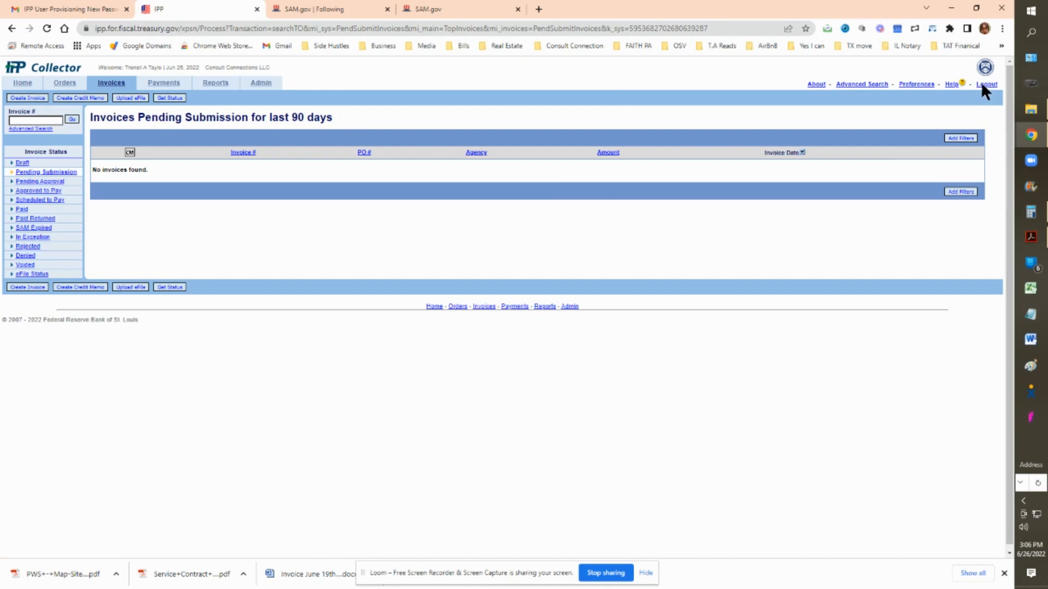
{"action": "left_click", "coordinate": [987, 84]}
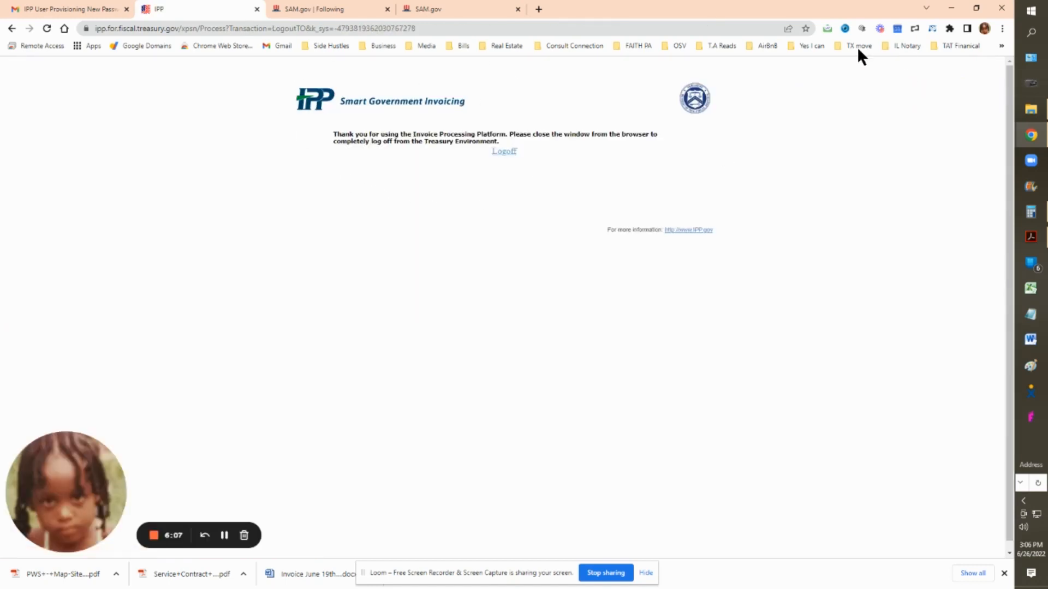
Return to the Collector logon page and bookmark it in Chrome, naming it starting 'IPP i'.
{"action": "left_click", "coordinate": [504, 151]}
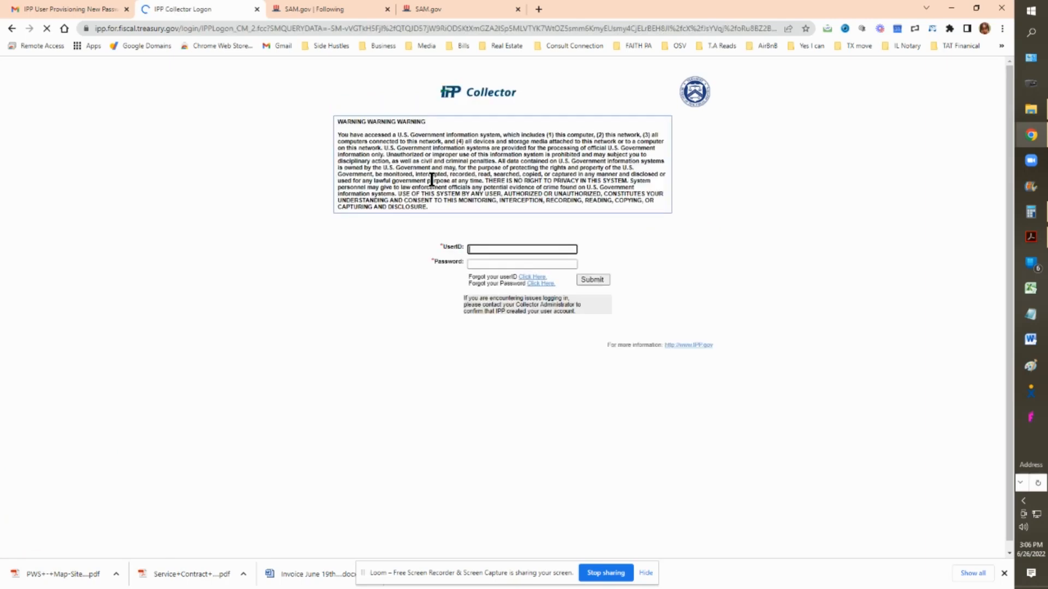
{"action": "left_click", "coordinate": [806, 28]}
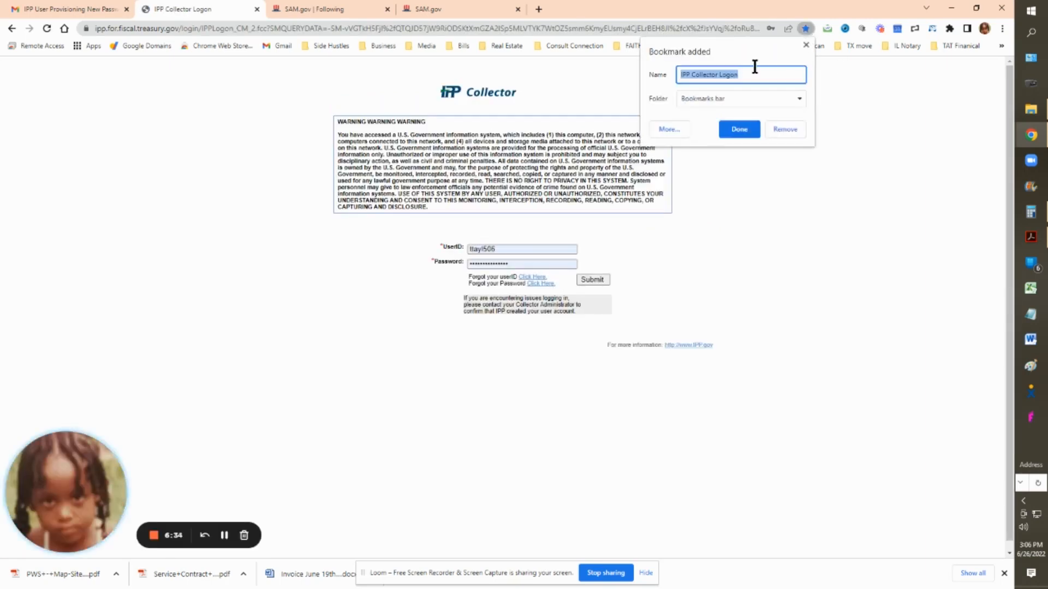
{"action": "type", "text": "IPP i"}
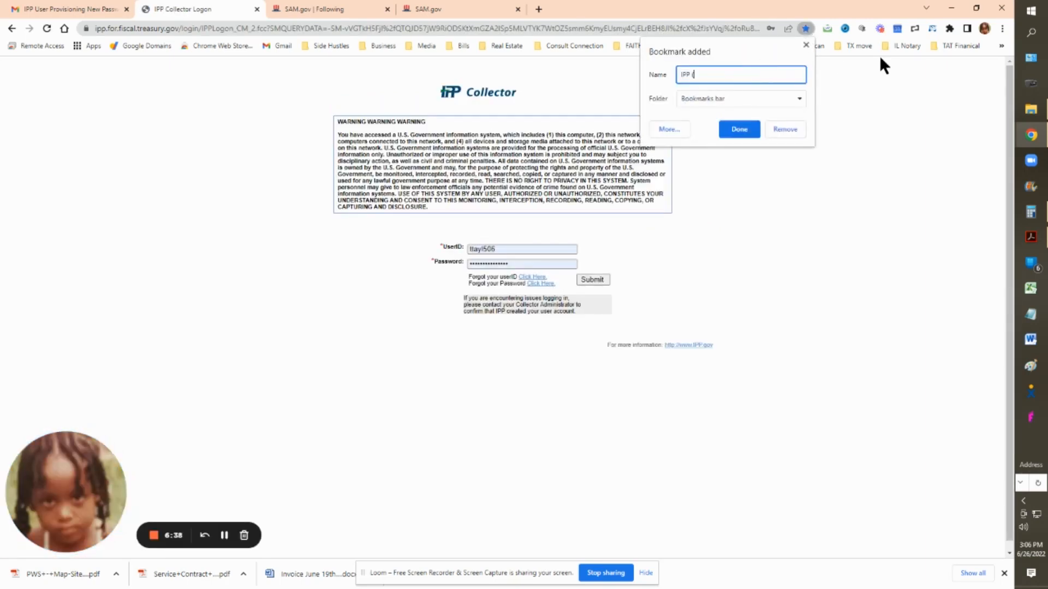